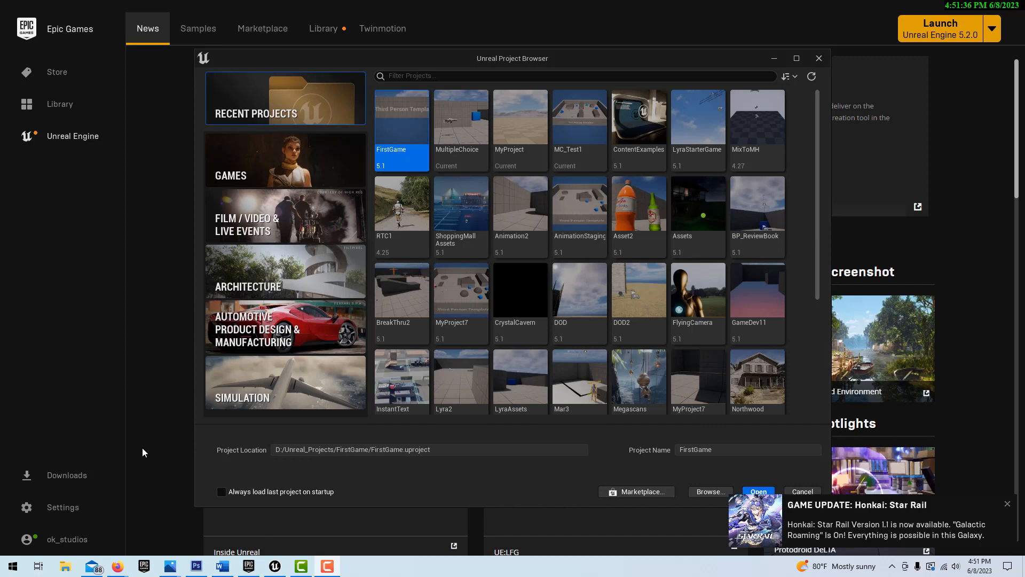
mouse_move(958, 26)
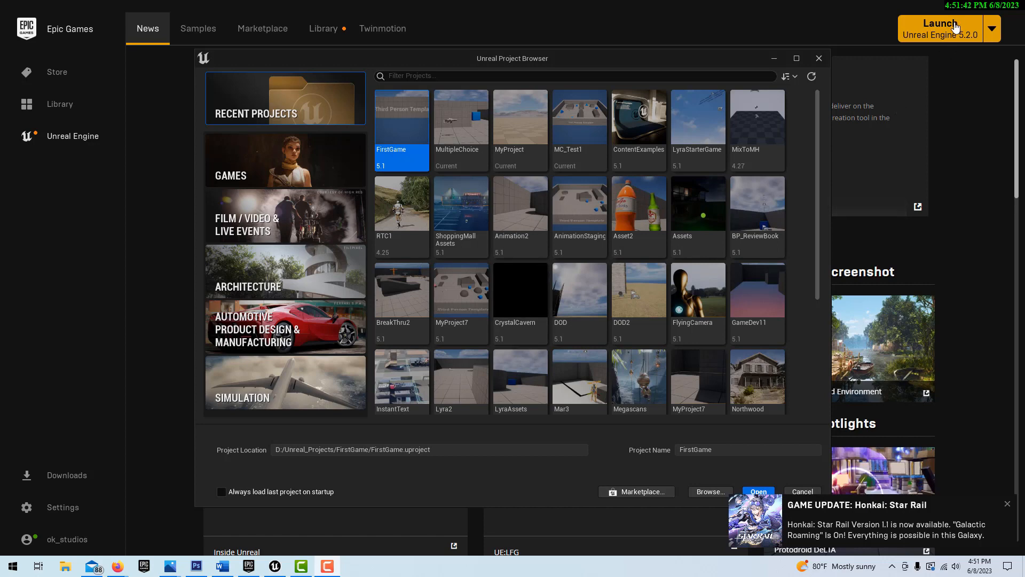
Create a Games > First Person template project named MyProject2, dismissing the update notification.
click(758, 491)
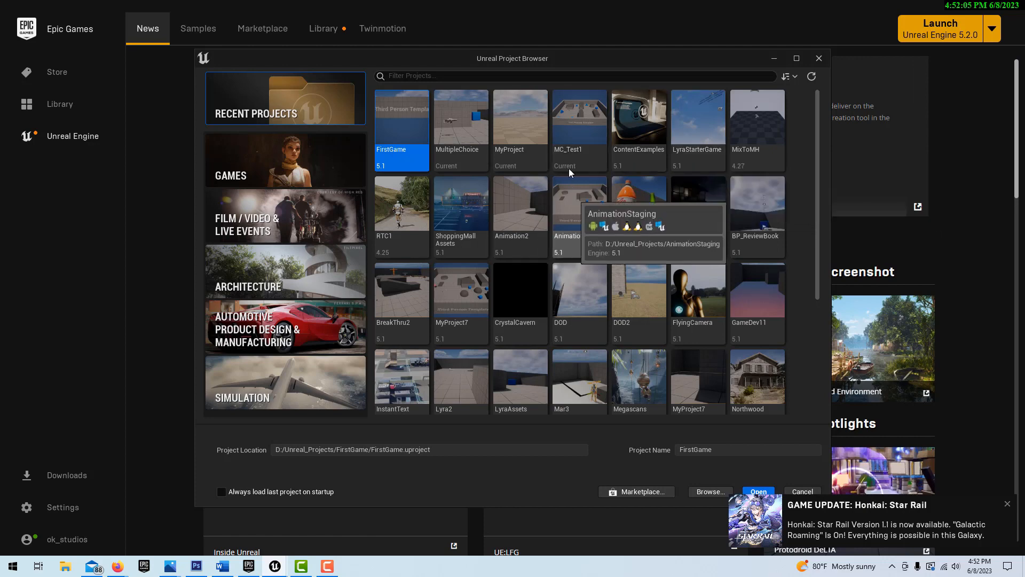
click(286, 160)
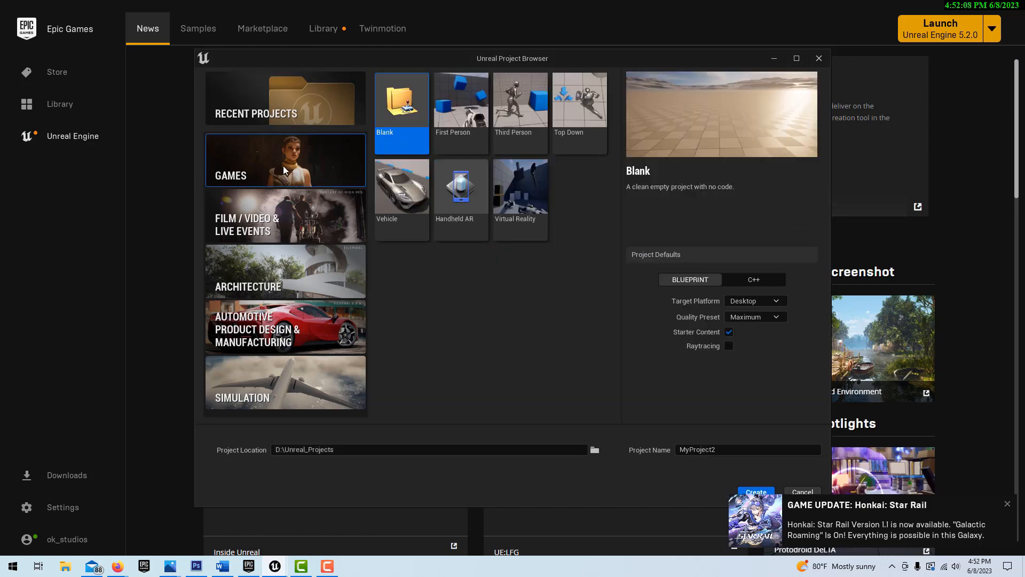
click(462, 112)
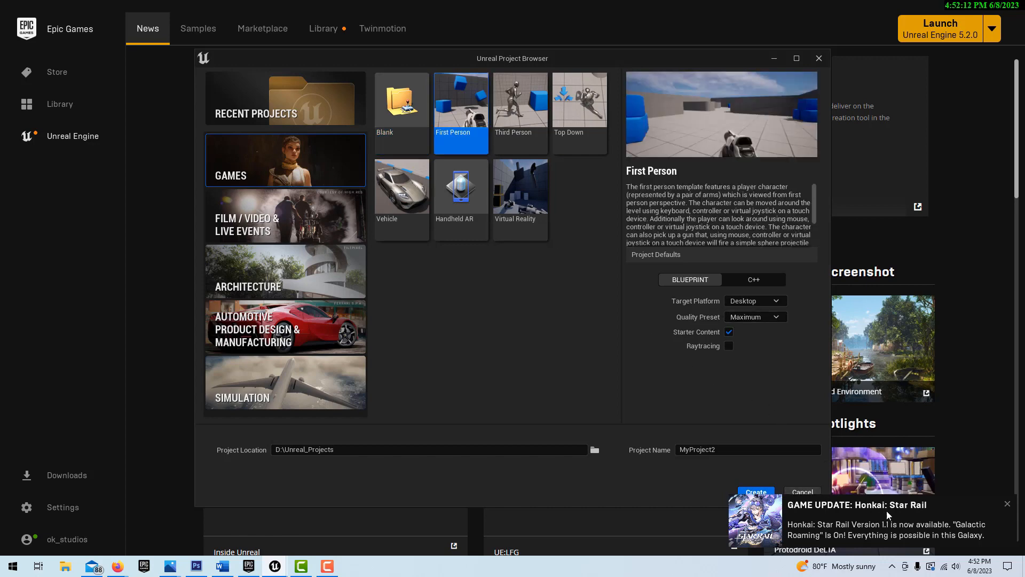
click(1008, 504)
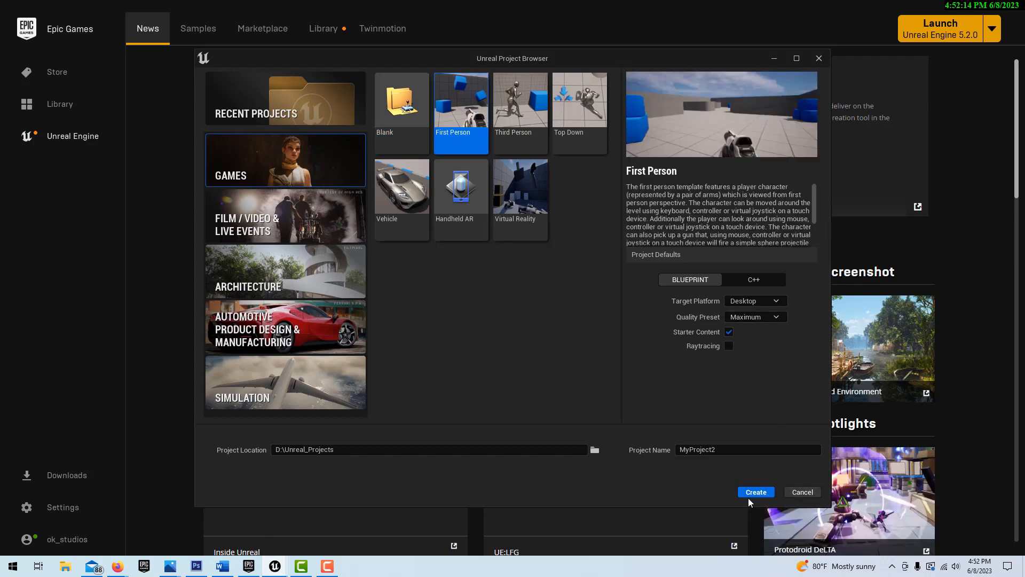
click(803, 492)
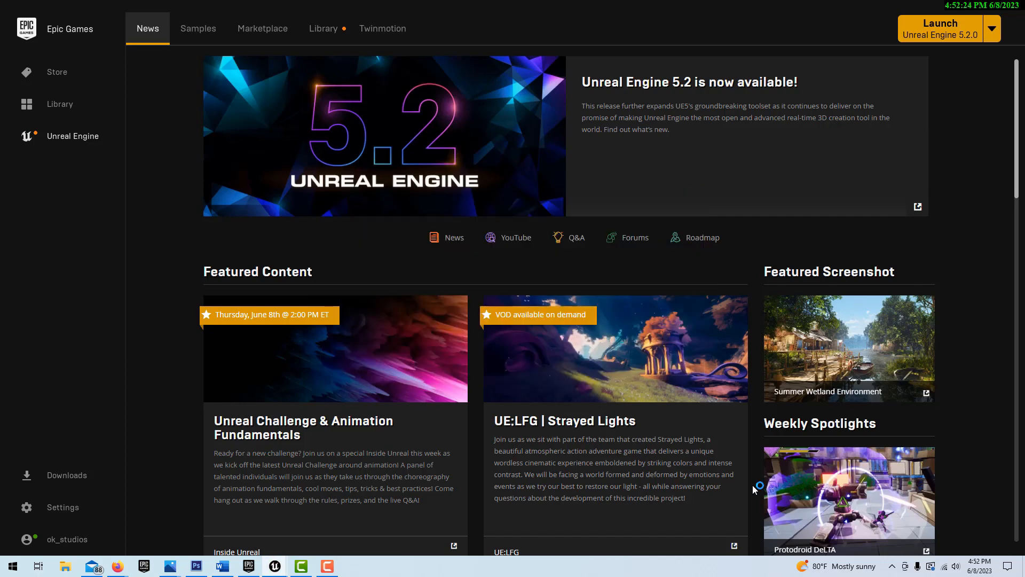
Bring up a content browser for MyProject2's assets once the First Person map loads.
click(942, 28)
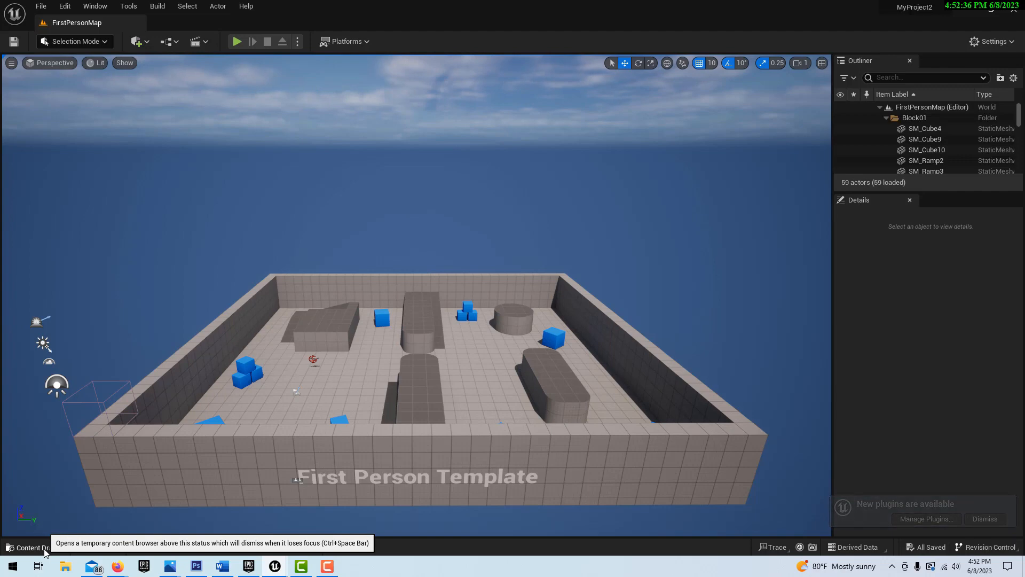
click(30, 547)
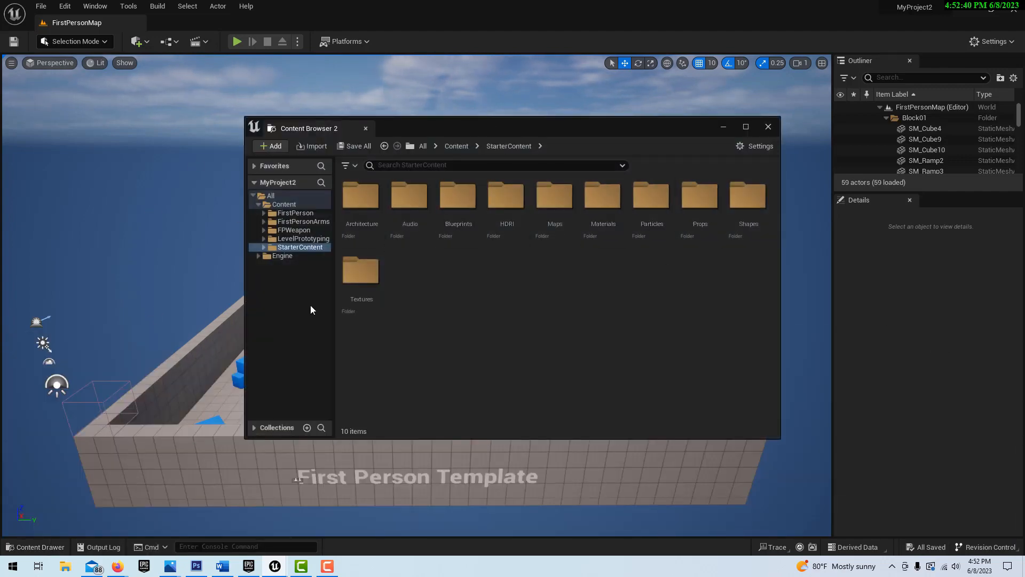
mouse_move(6, 547)
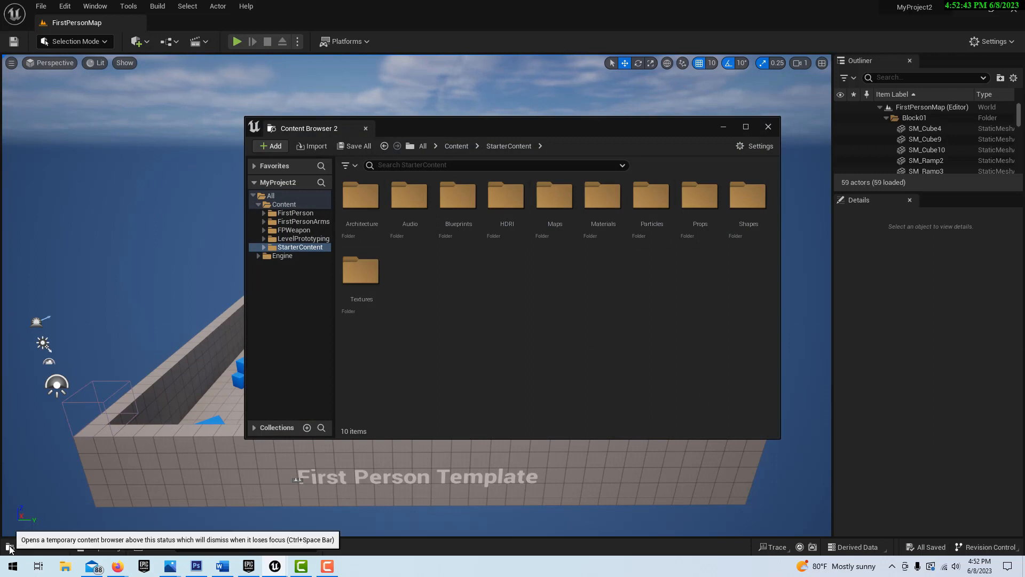
mouse_move(660, 281)
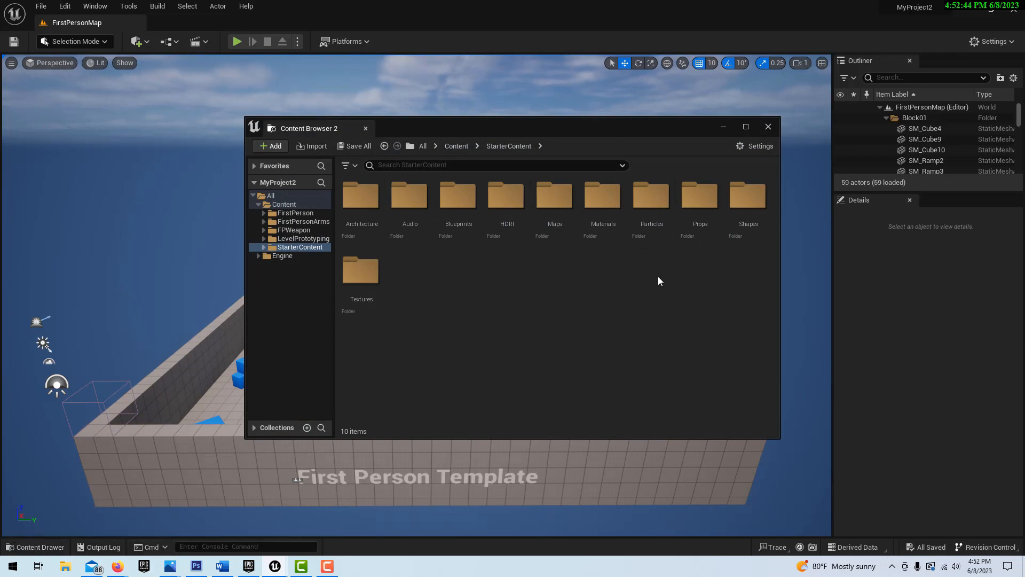
mouse_move(361, 134)
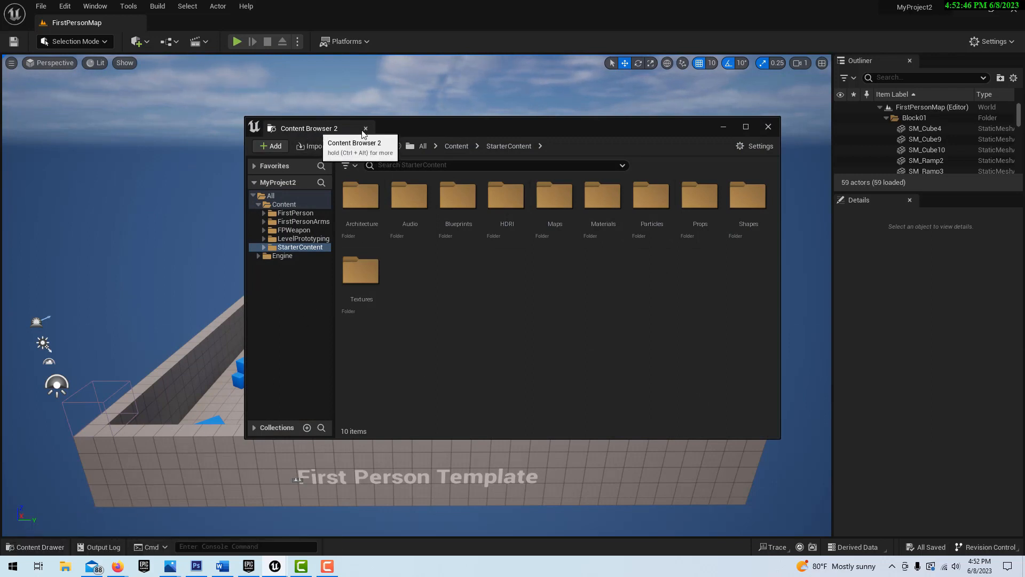
mouse_move(365, 128)
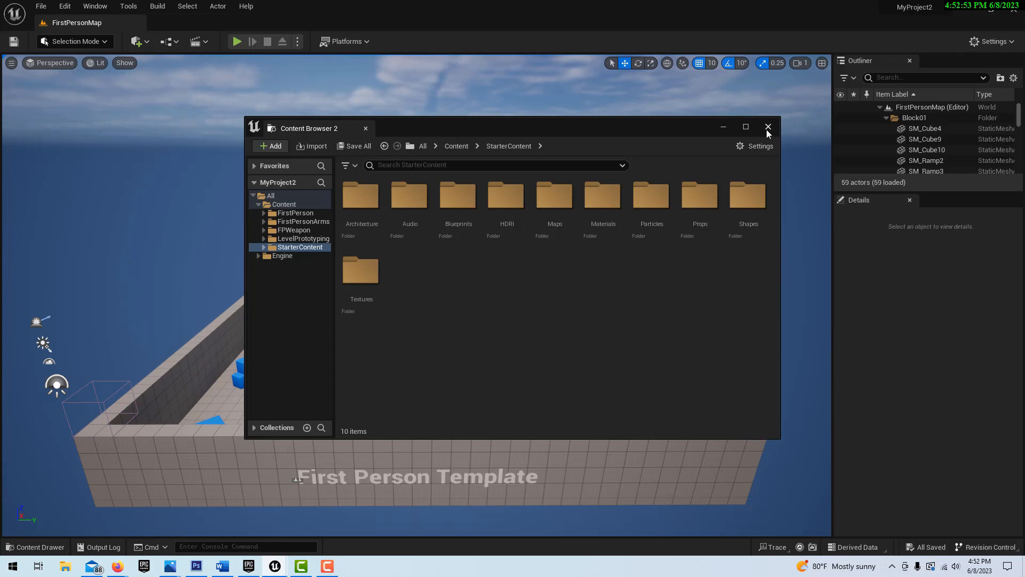
Close the floating Content Browser 2 window so the level viewport is unobstructed.
click(768, 126)
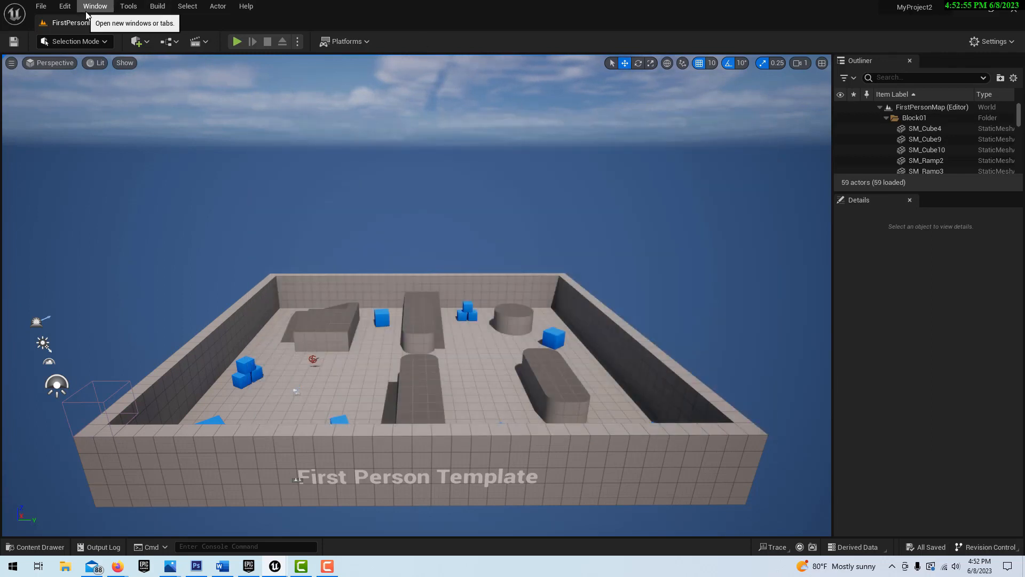
click(95, 5)
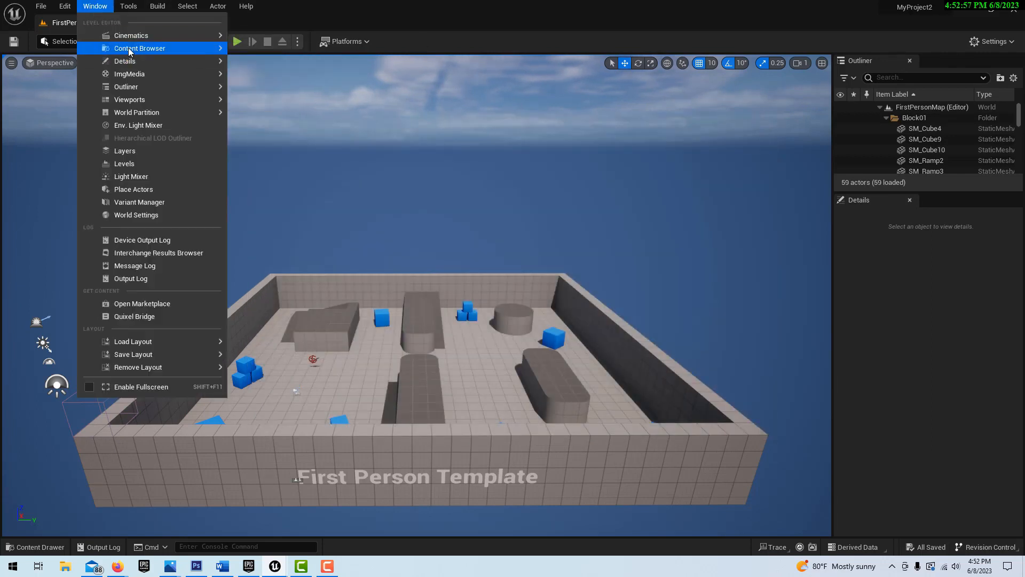
click(140, 48)
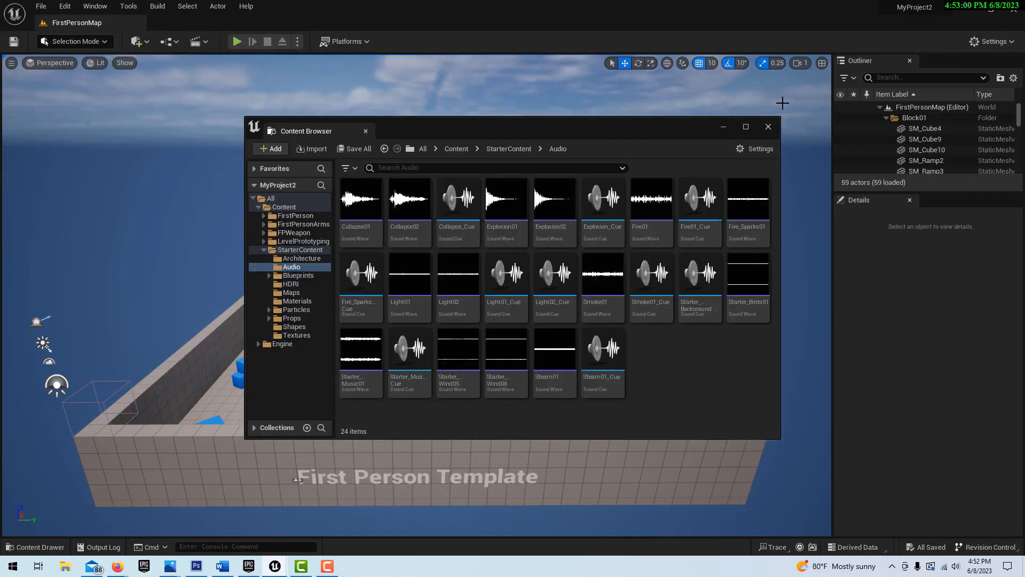
click(768, 126)
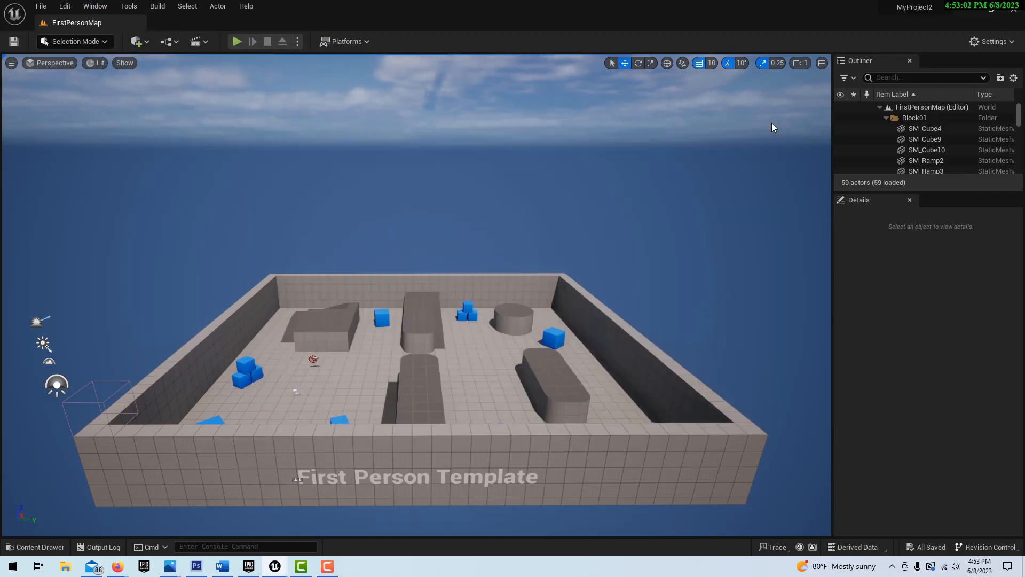
Dock the Content Browser below the viewport and show the top-level Content folder's five subfolders.
click(35, 547)
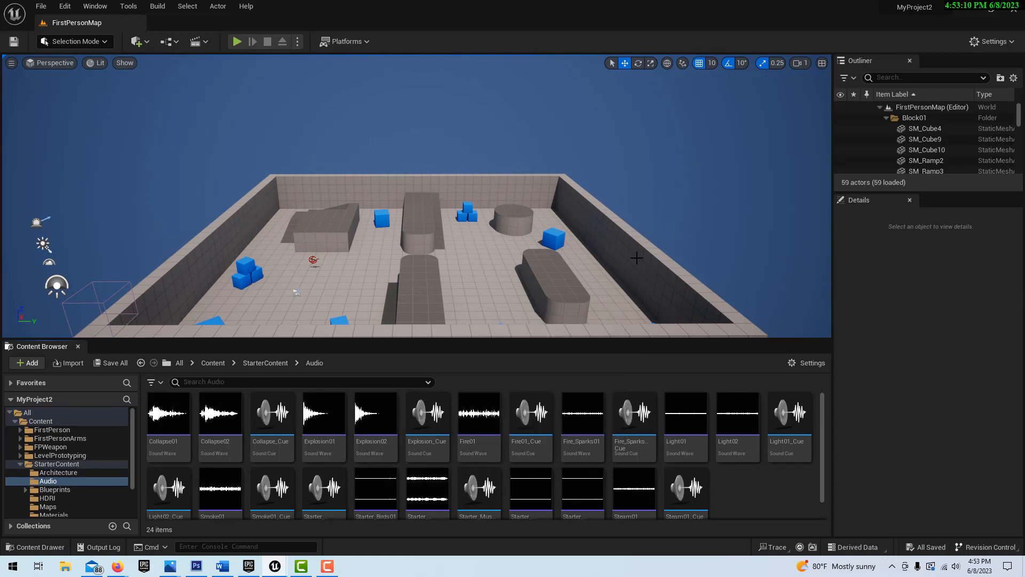
mouse_move(650, 268)
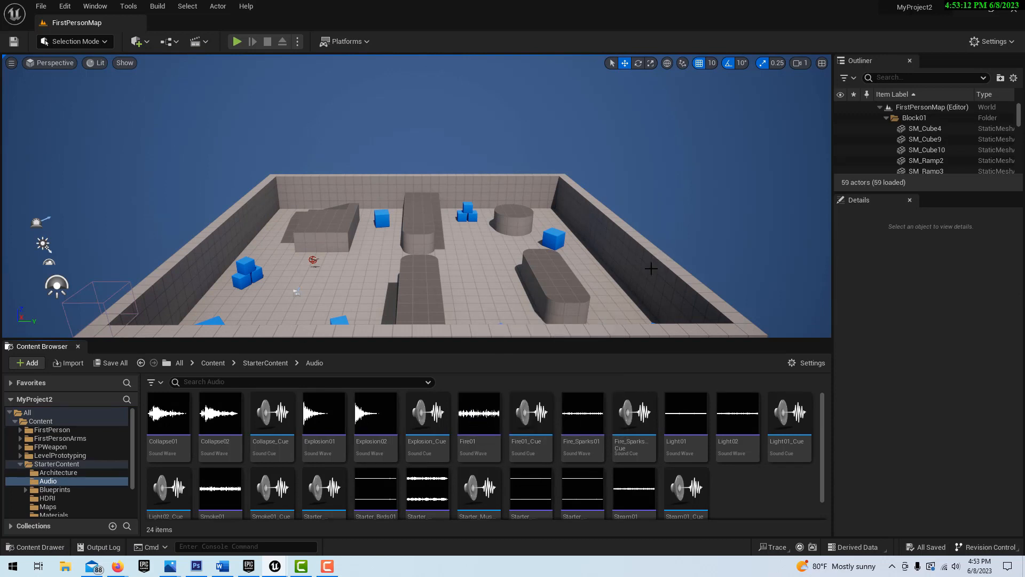
click(41, 421)
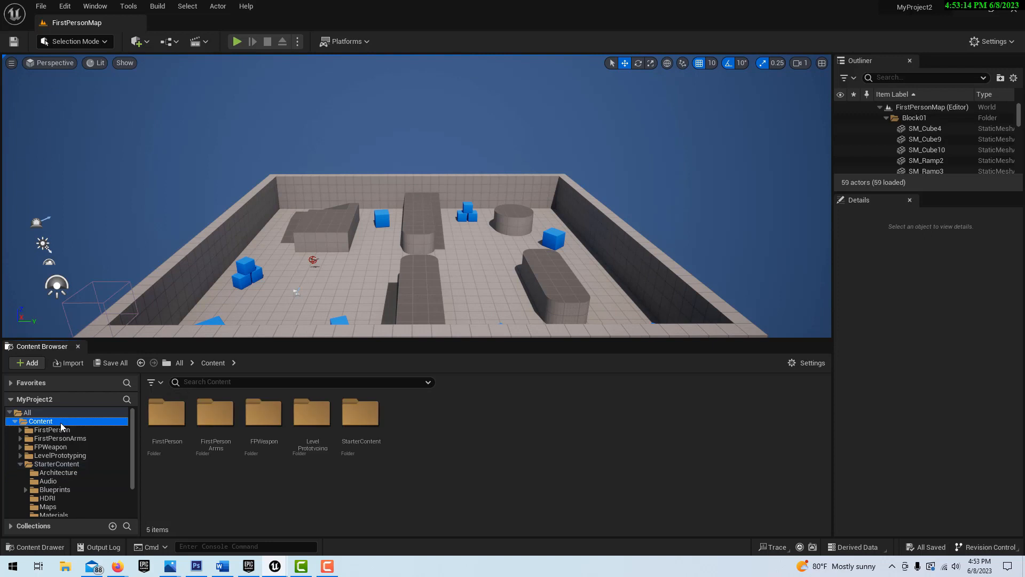
mouse_move(108, 459)
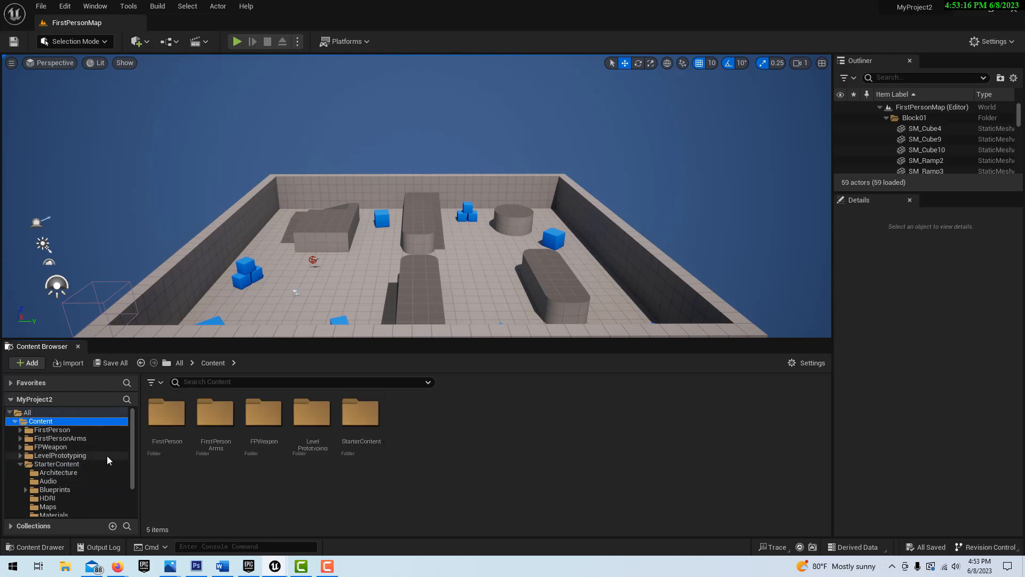